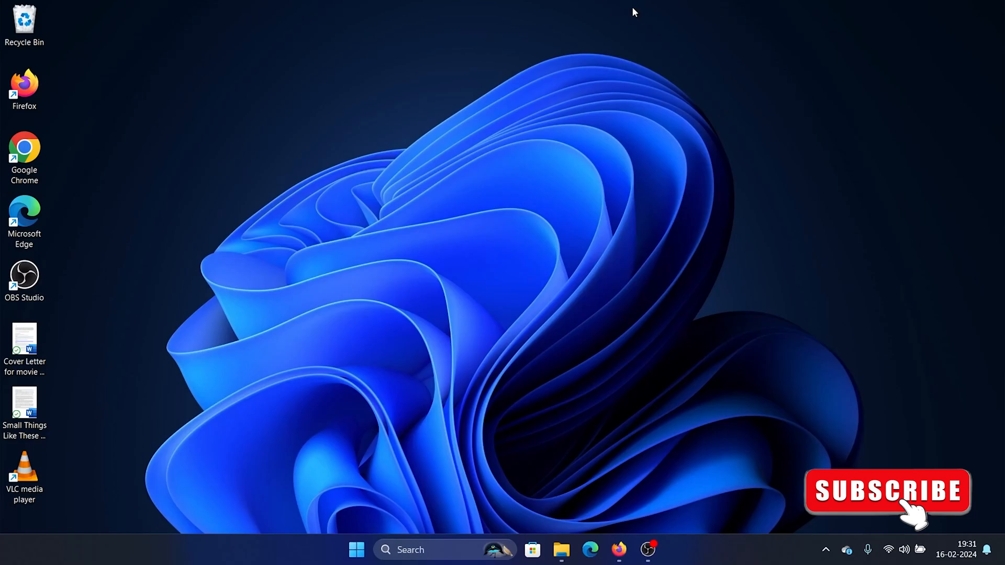
pyautogui.moveTo(631, 73)
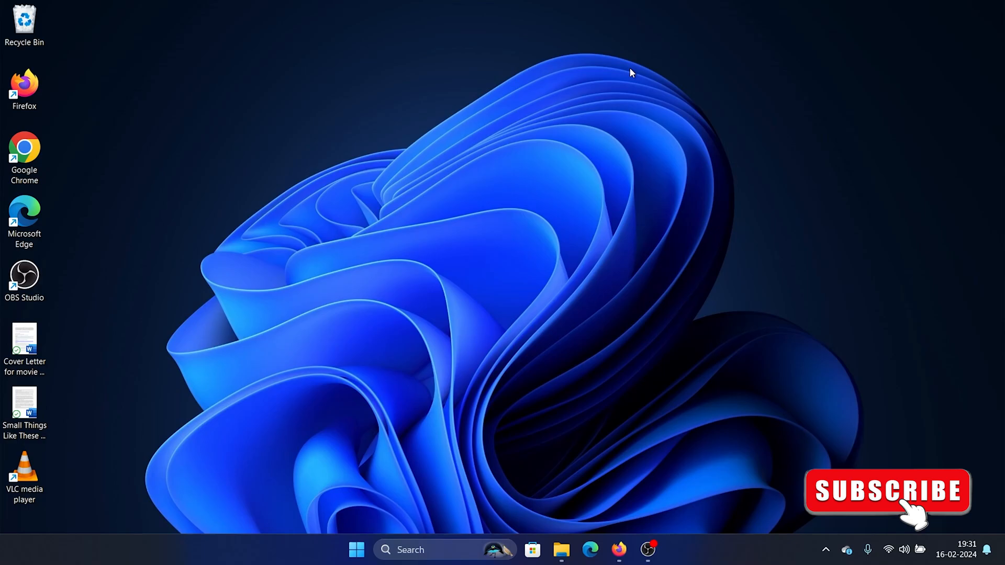
pyautogui.moveTo(595, 282)
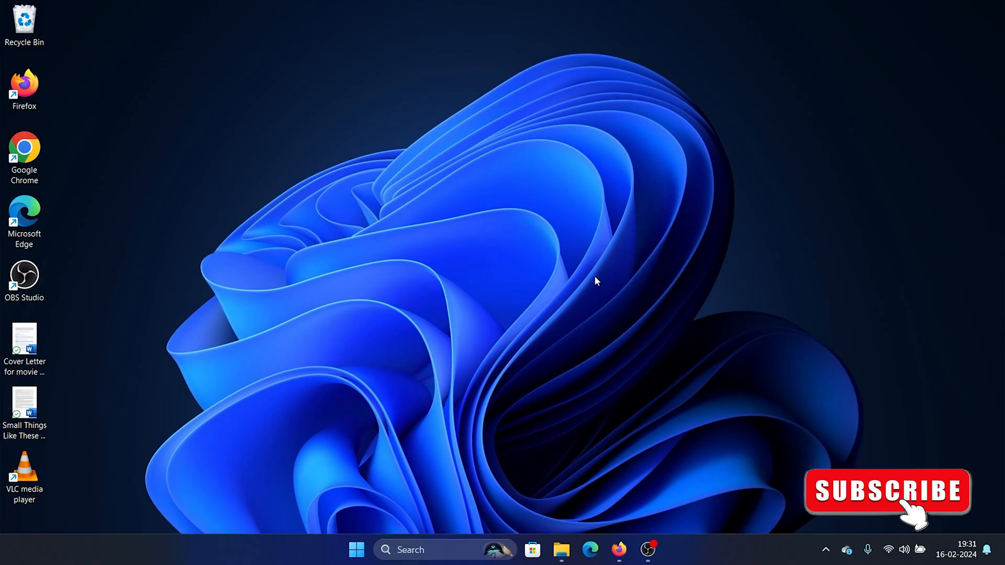
# Search Windows for 'dev' to bring up Device Manager.
pyautogui.click(427, 549)
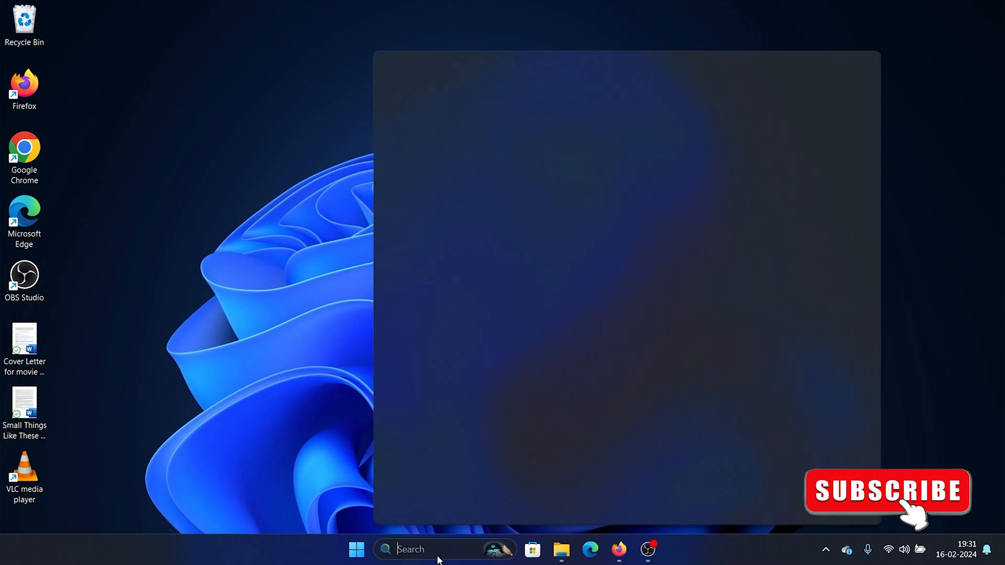
pyautogui.write('dev')
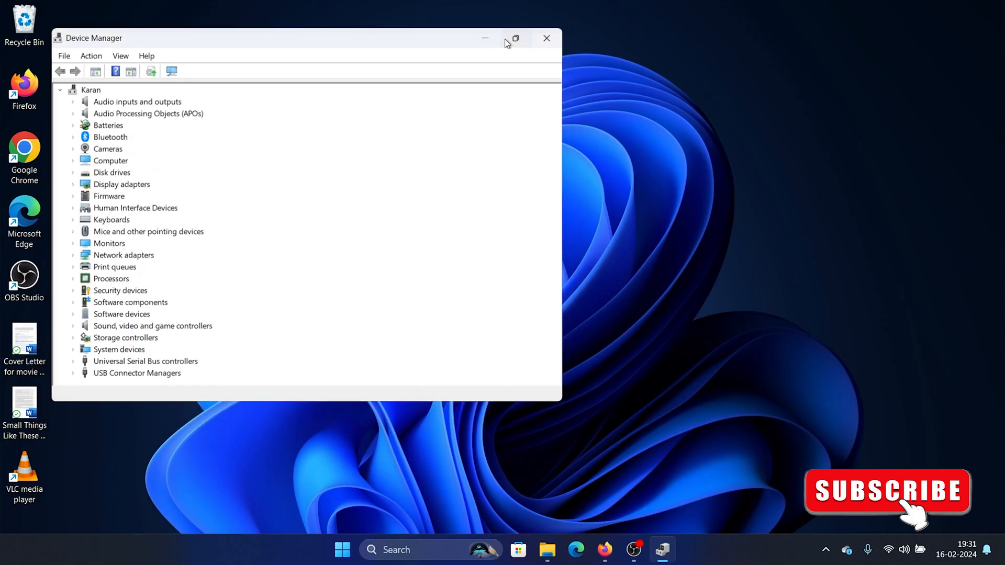
# Disable the High precision event timer under System devices, then close Device Manager.
pyautogui.click(515, 37)
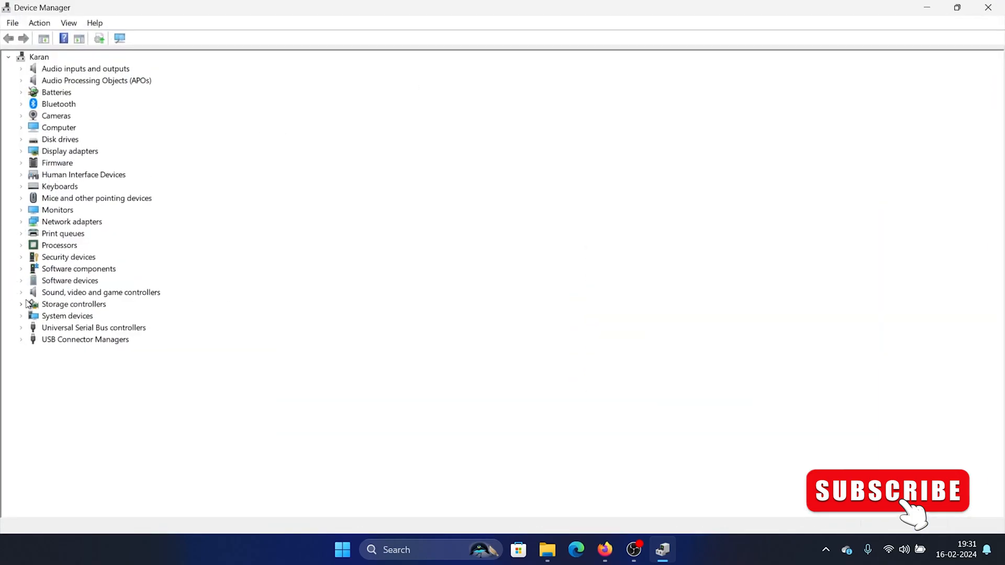
pyautogui.click(21, 316)
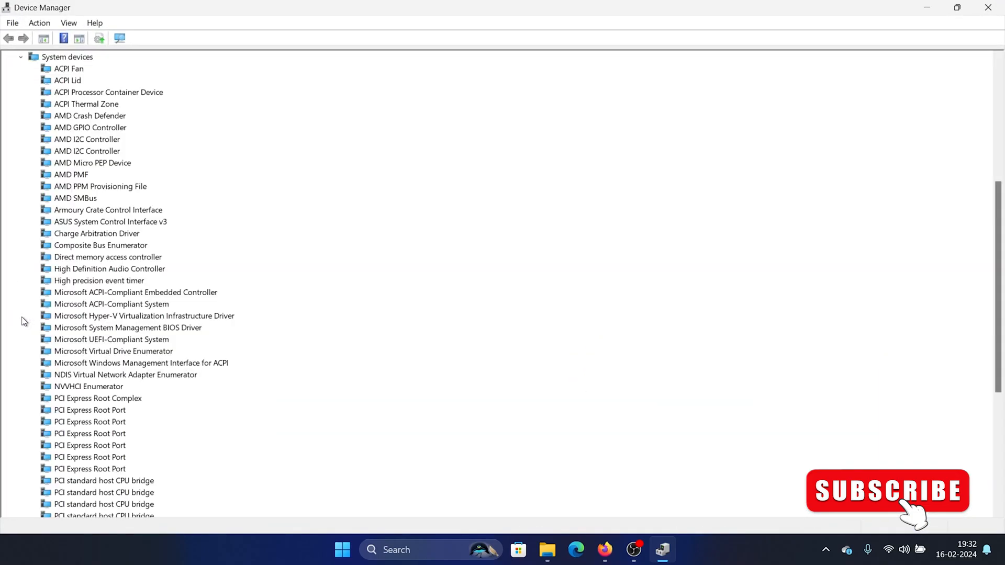
pyautogui.moveTo(141, 362)
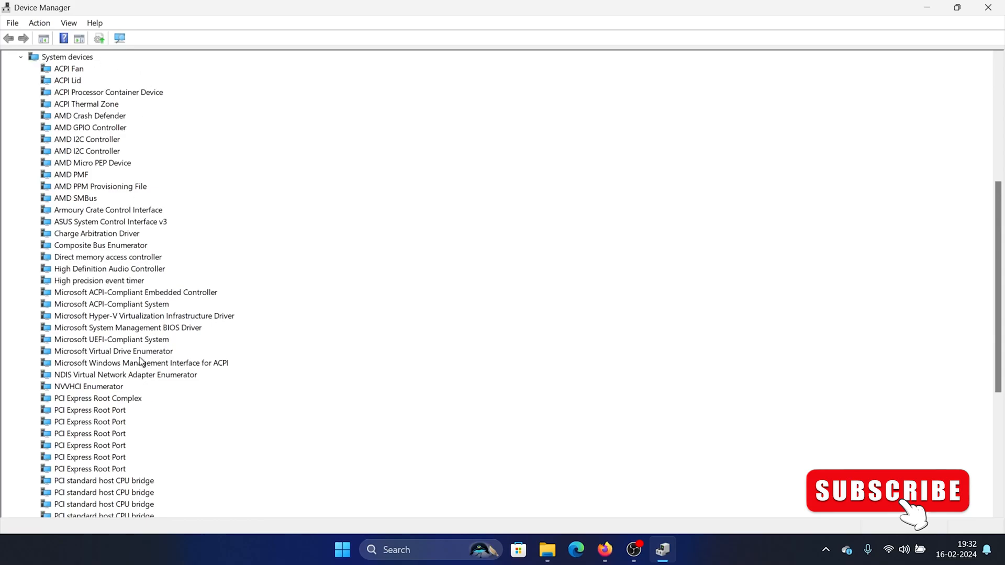
pyautogui.moveTo(86, 284)
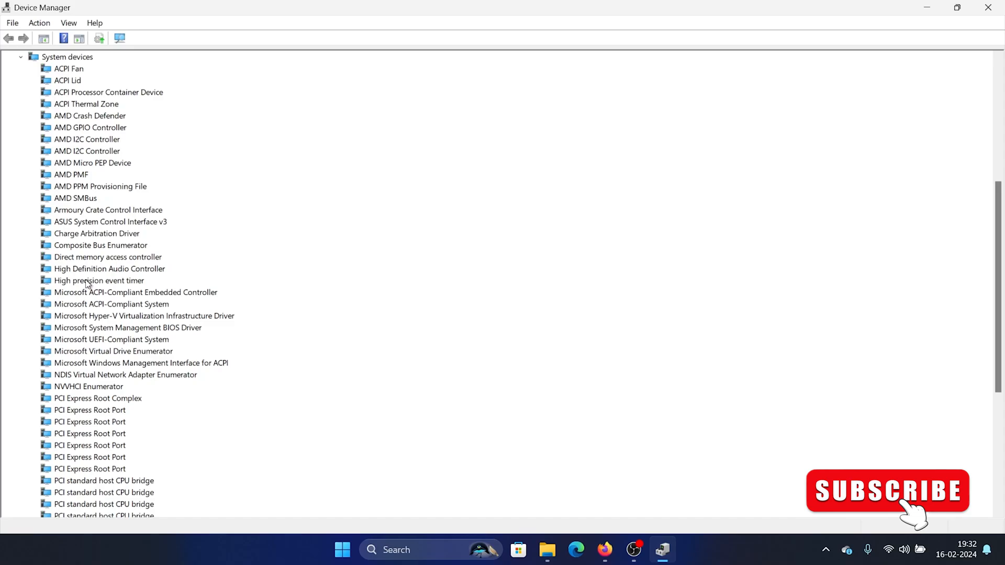
pyautogui.rightClick(99, 281)
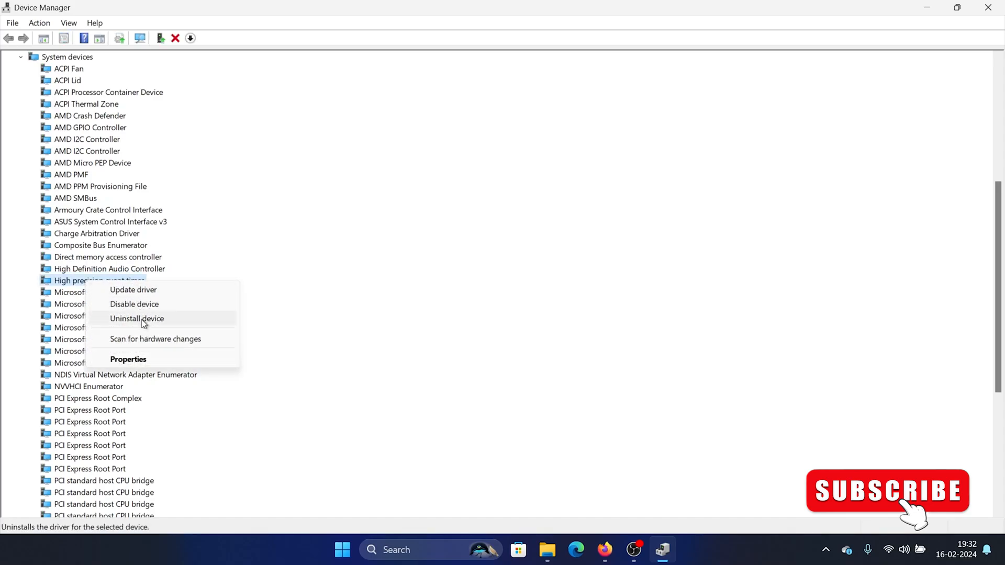
pyautogui.click(134, 303)
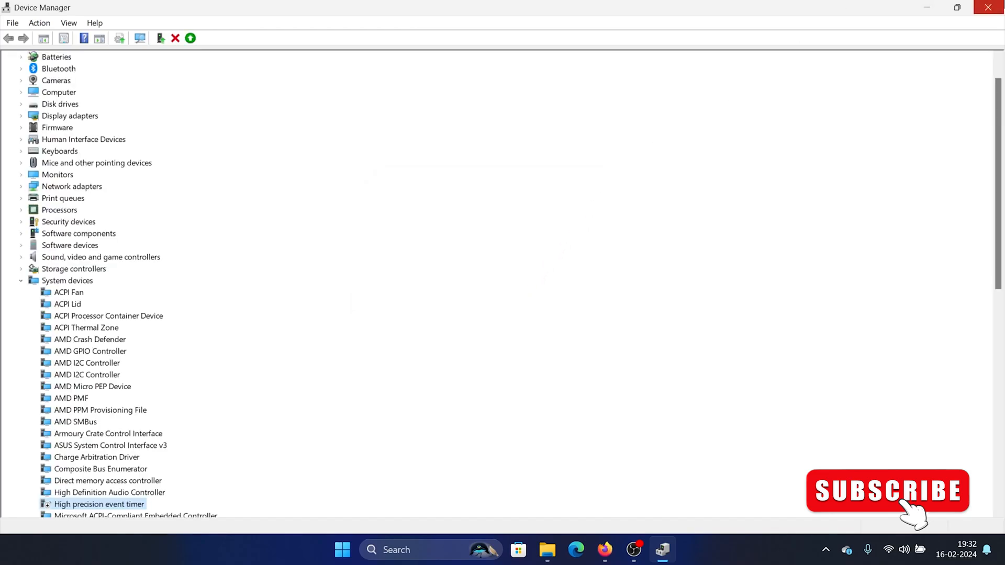
pyautogui.click(989, 7)
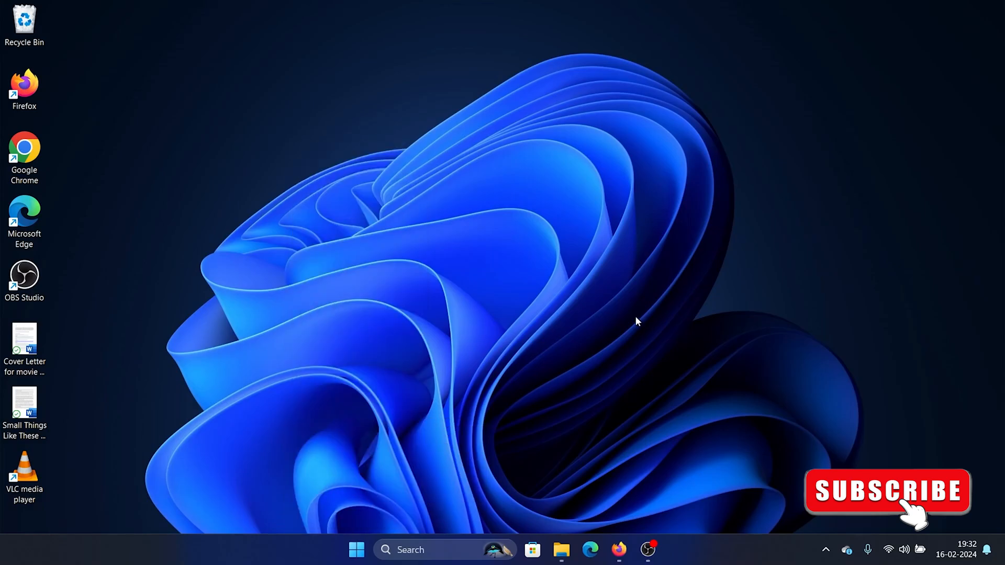
pyautogui.moveTo(584, 341)
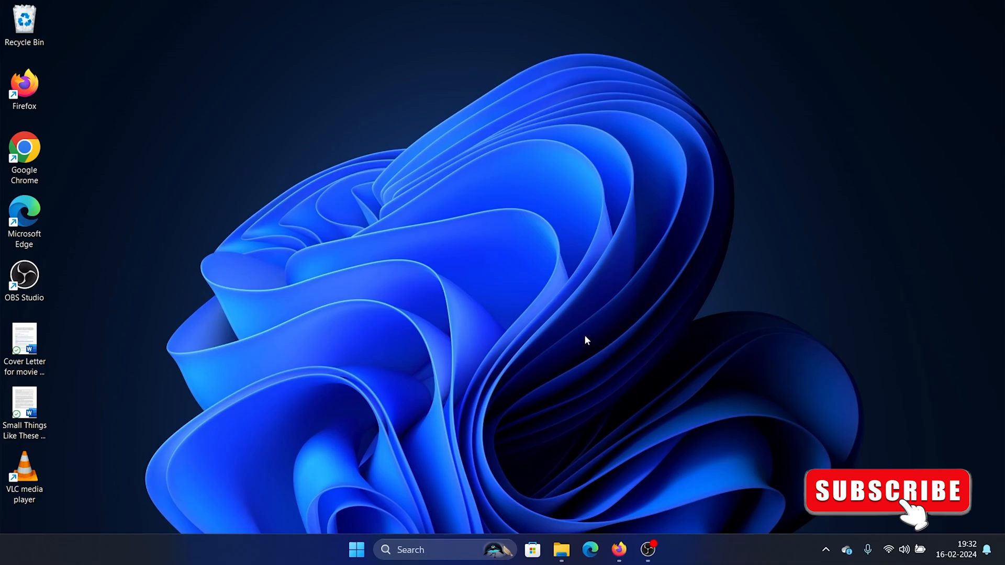
# Search for 'task Manager' and launch Task Manager.
pyautogui.click(417, 549)
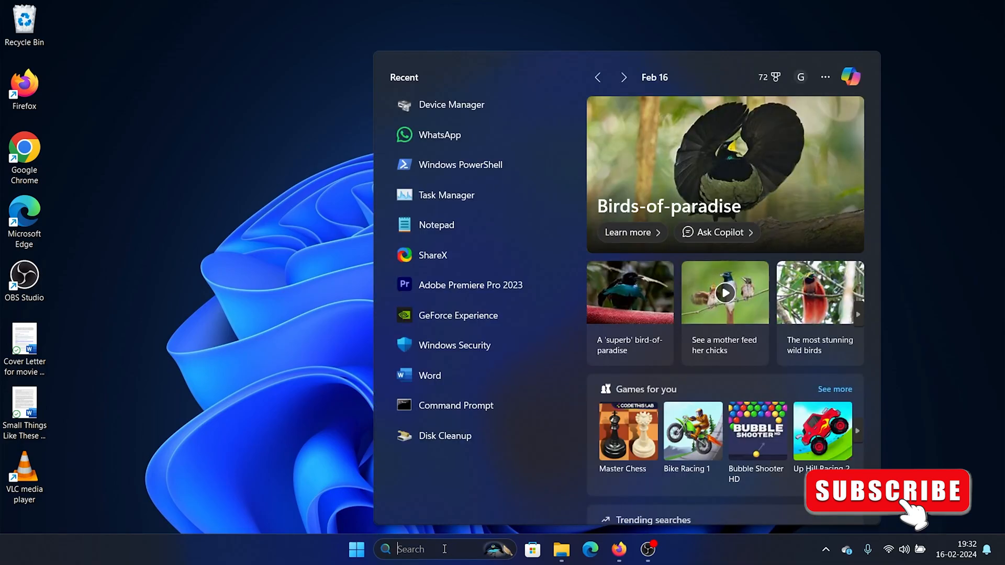
pyautogui.write('task Manager')
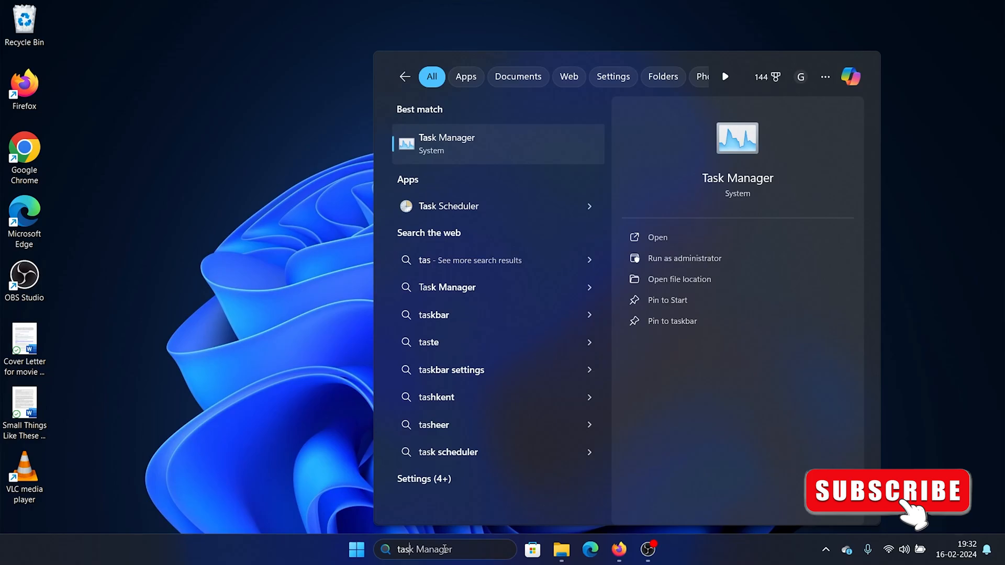
pyautogui.click(657, 237)
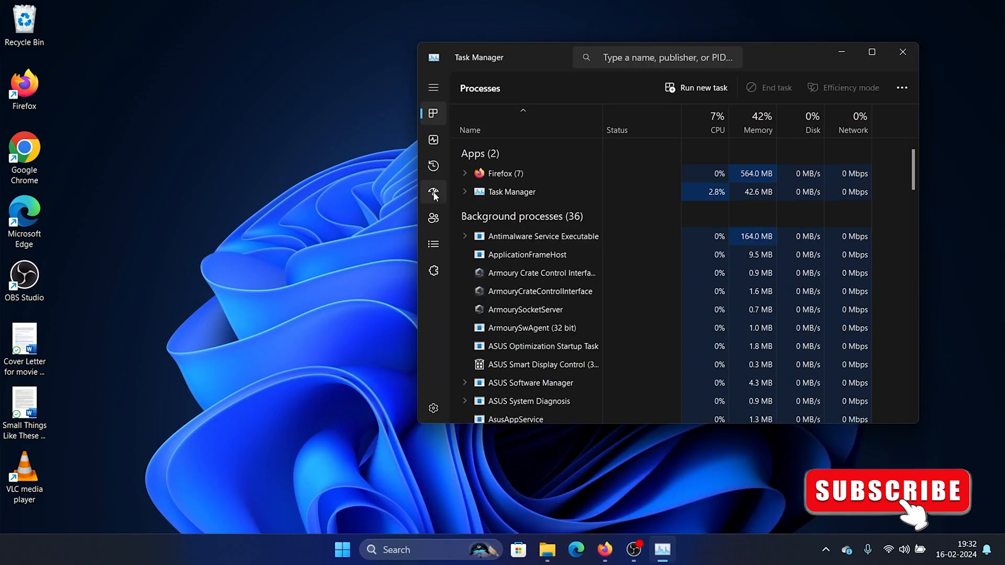
# Sort startup apps by status, disable WhatsApp and Microsoft Teams, then close Task Manager.
pyautogui.click(434, 191)
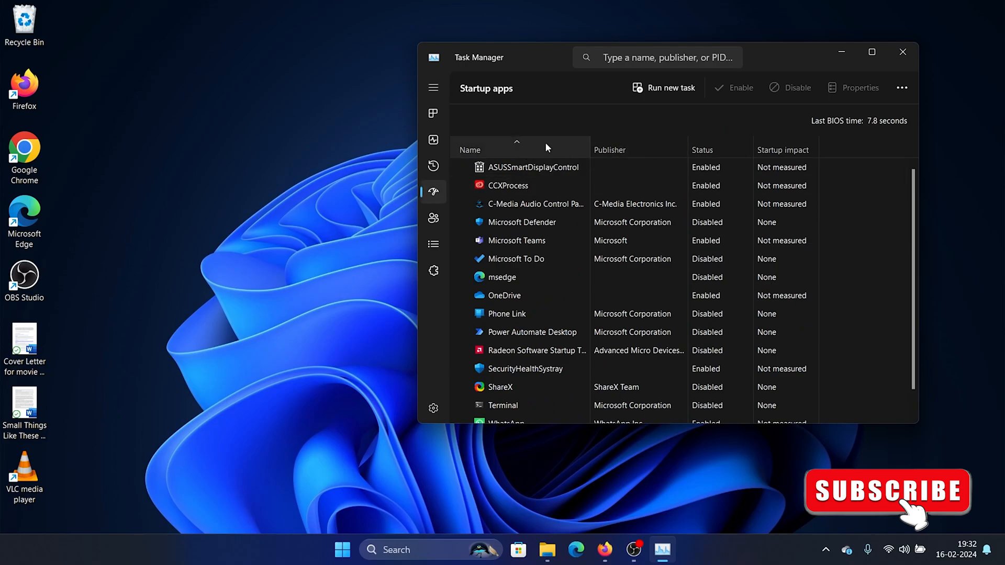
pyautogui.moveTo(702, 149)
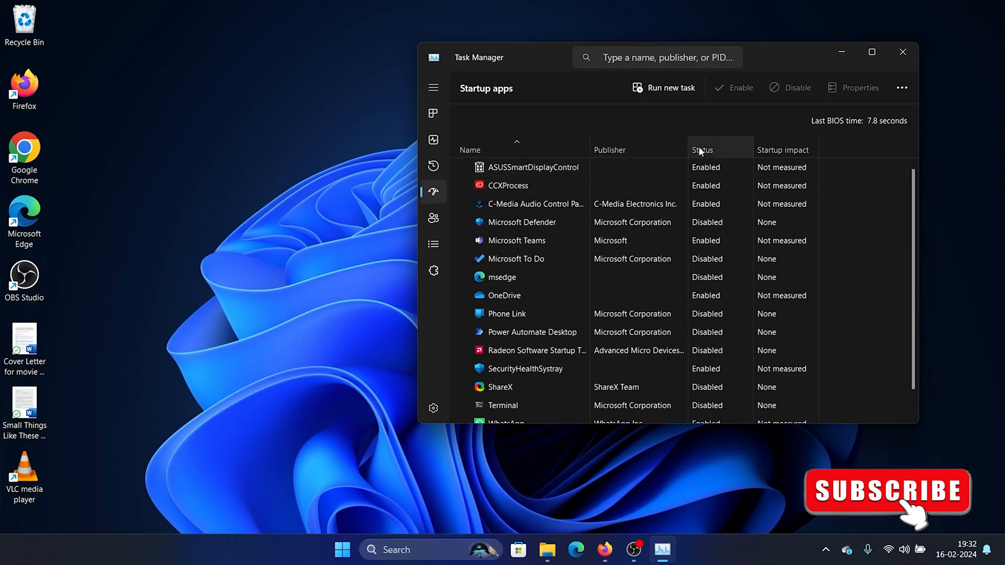
pyautogui.click(702, 149)
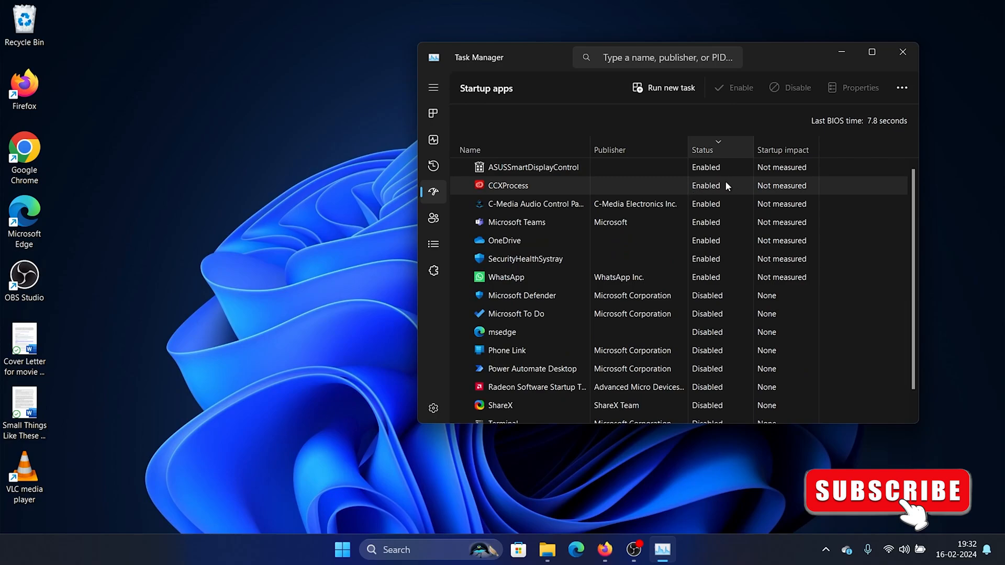
pyautogui.moveTo(516, 284)
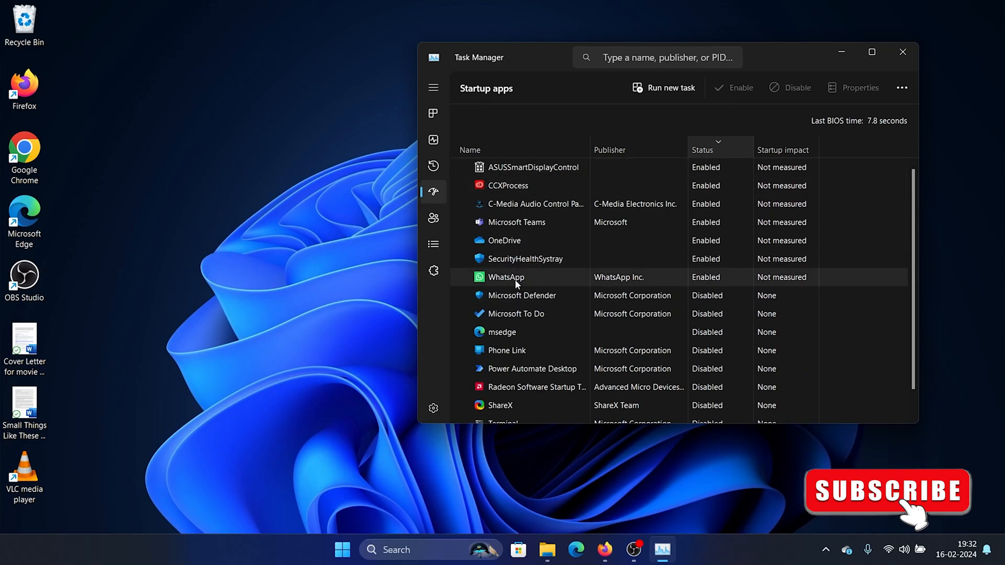
pyautogui.moveTo(503, 283)
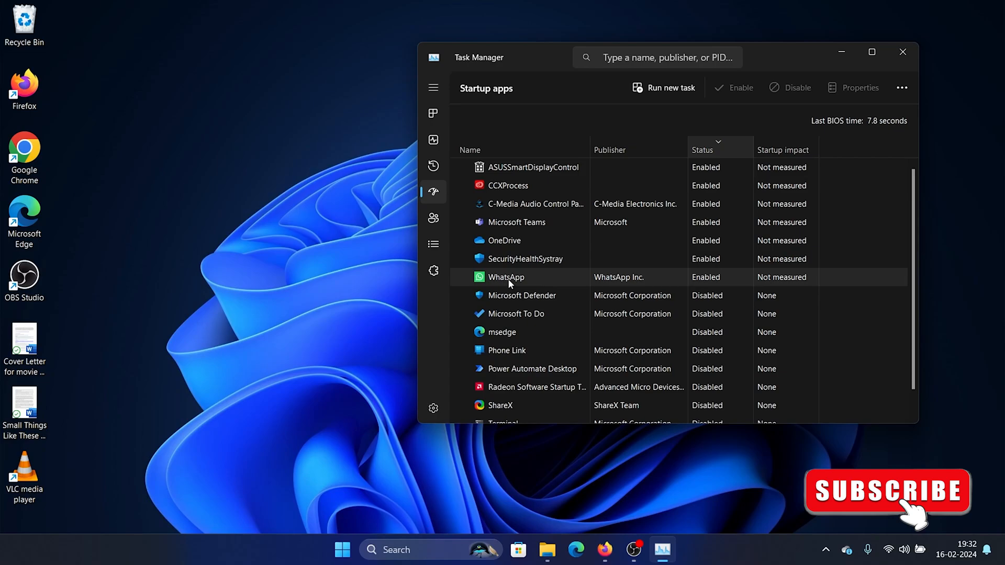
pyautogui.rightClick(506, 277)
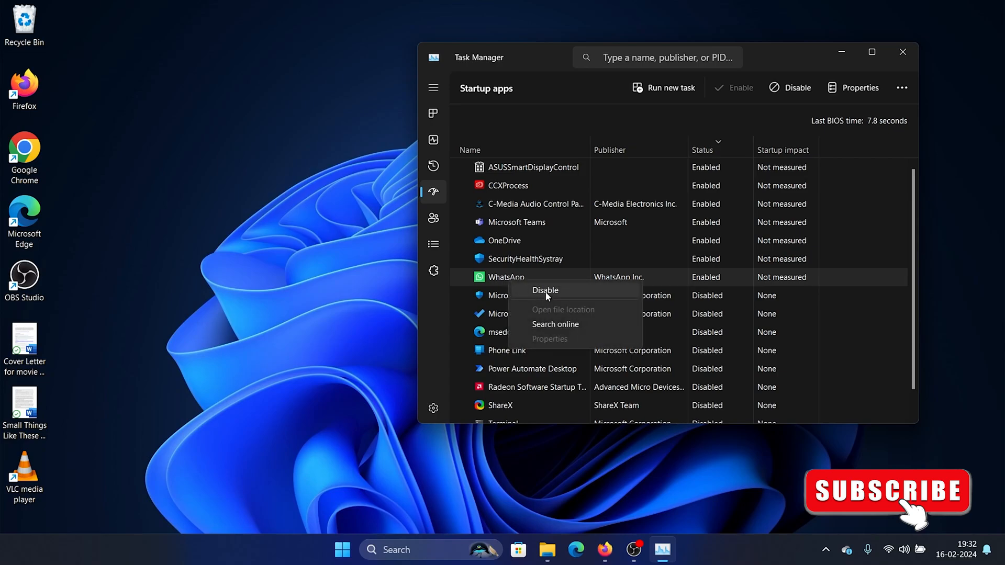
pyautogui.click(544, 290)
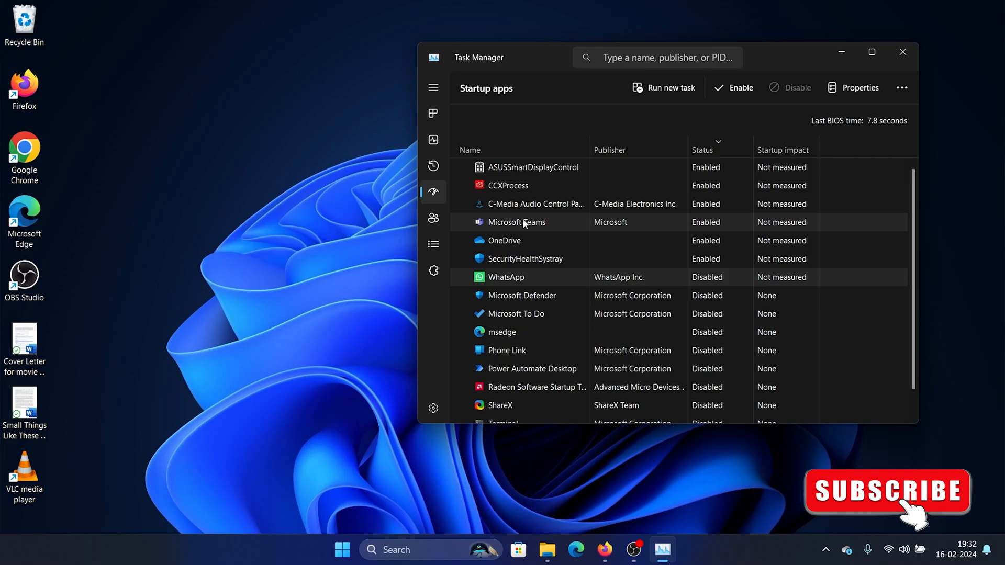
pyautogui.rightClick(516, 222)
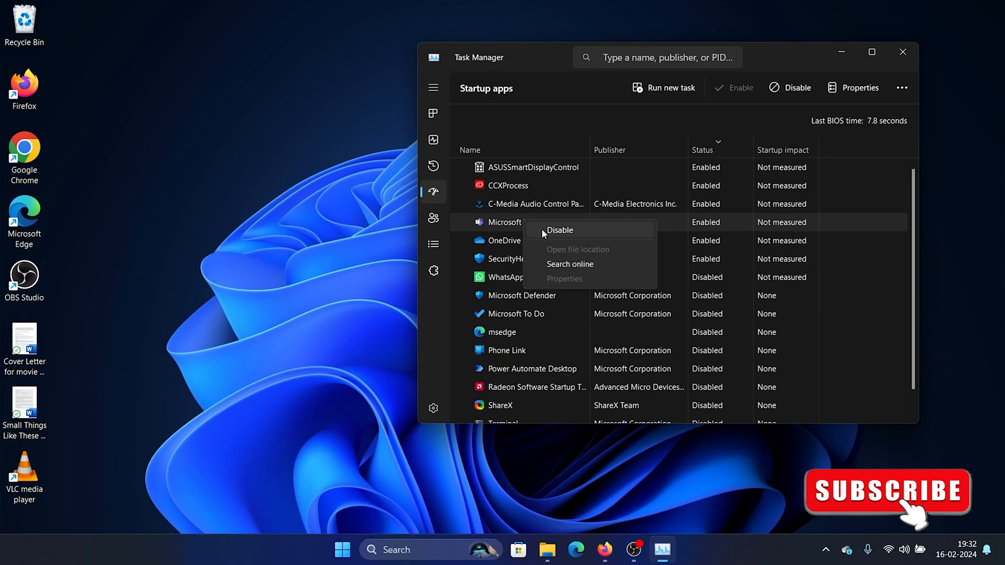
pyautogui.click(559, 230)
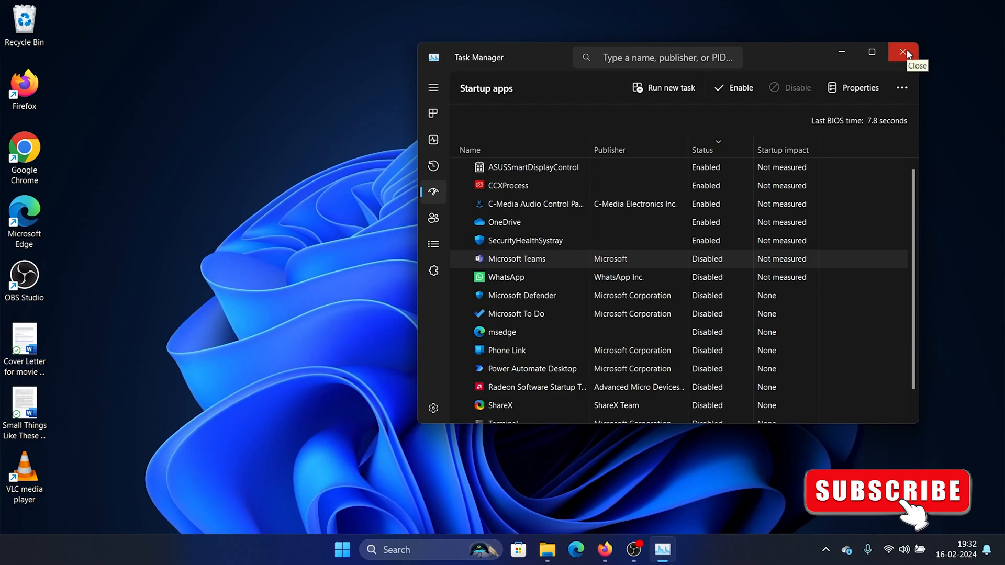
pyautogui.click(904, 52)
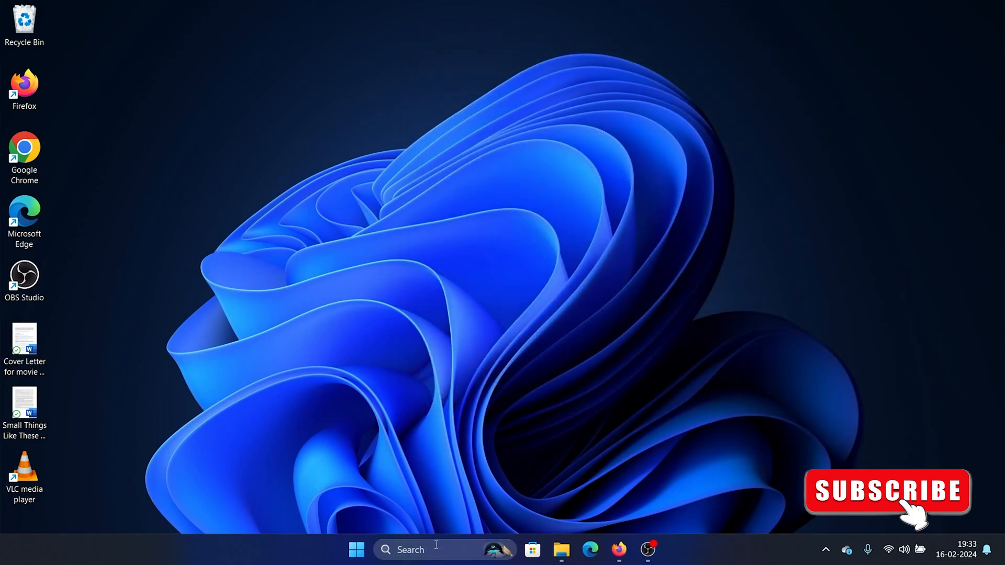
pyautogui.moveTo(433, 549)
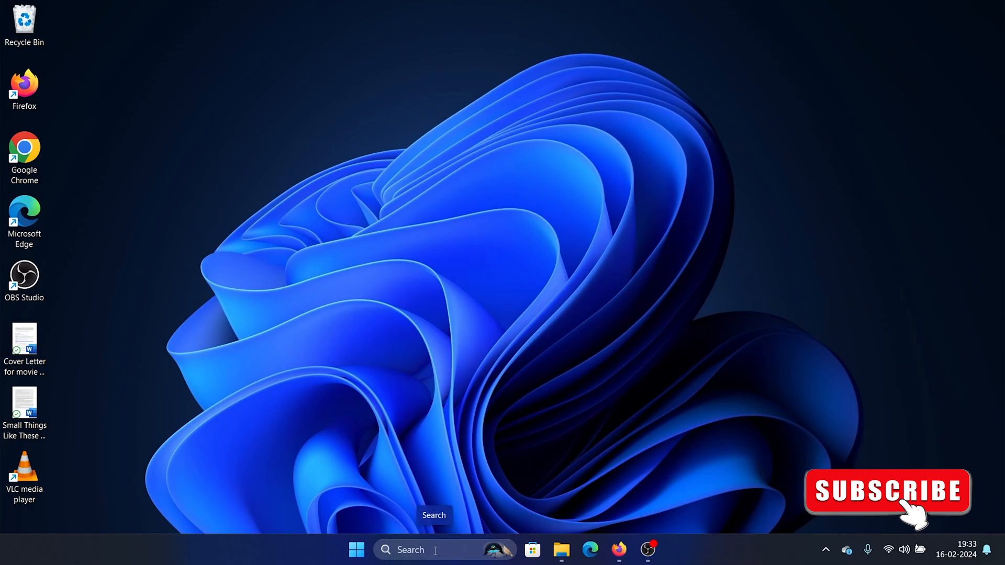
# Search Windows for 'system Configuration' to bring up the System Configuration tool.
pyautogui.click(423, 549)
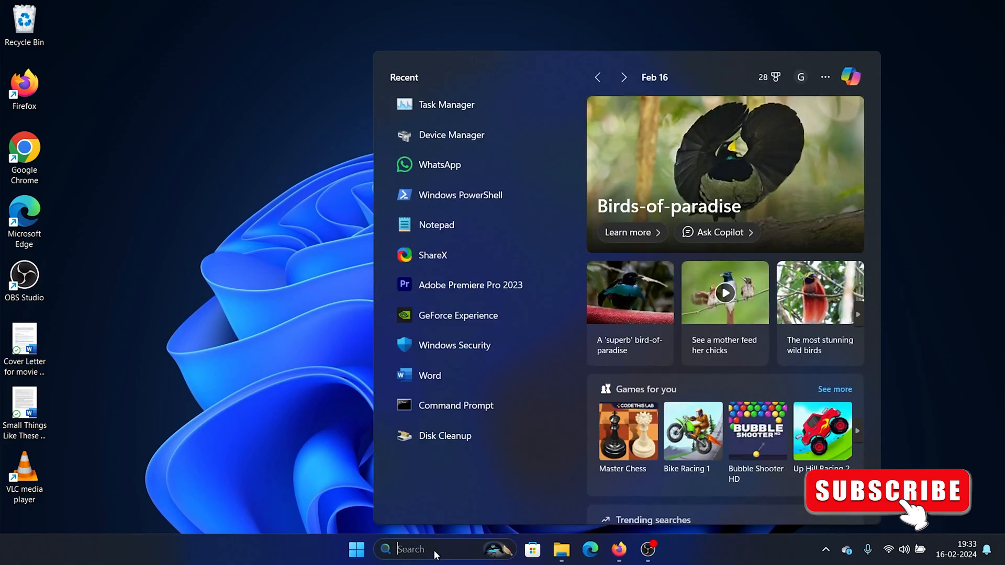
pyautogui.write('system Configuration')
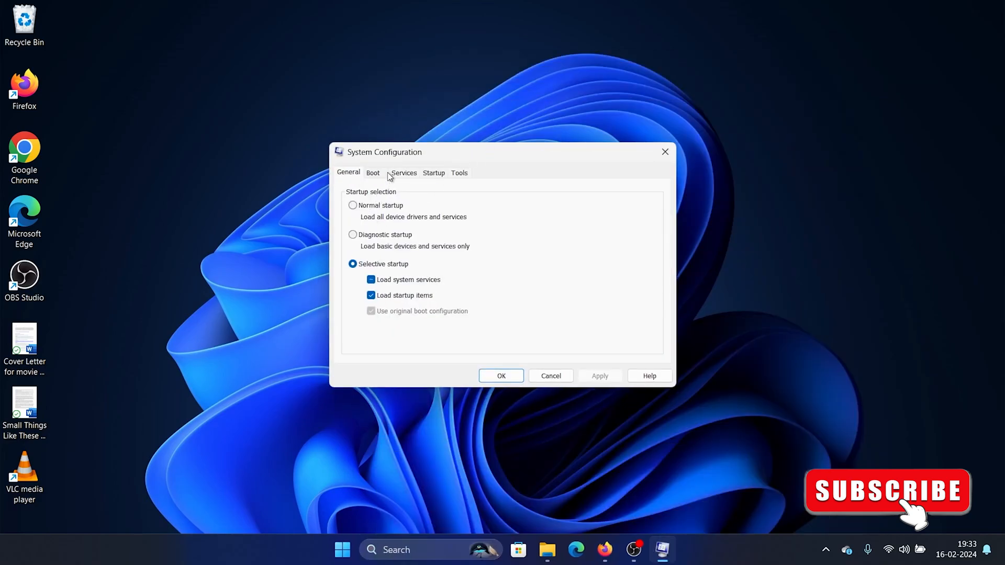
# Hide Microsoft services, disable all remaining services, apply with OK, and exit without restarting.
pyautogui.click(403, 172)
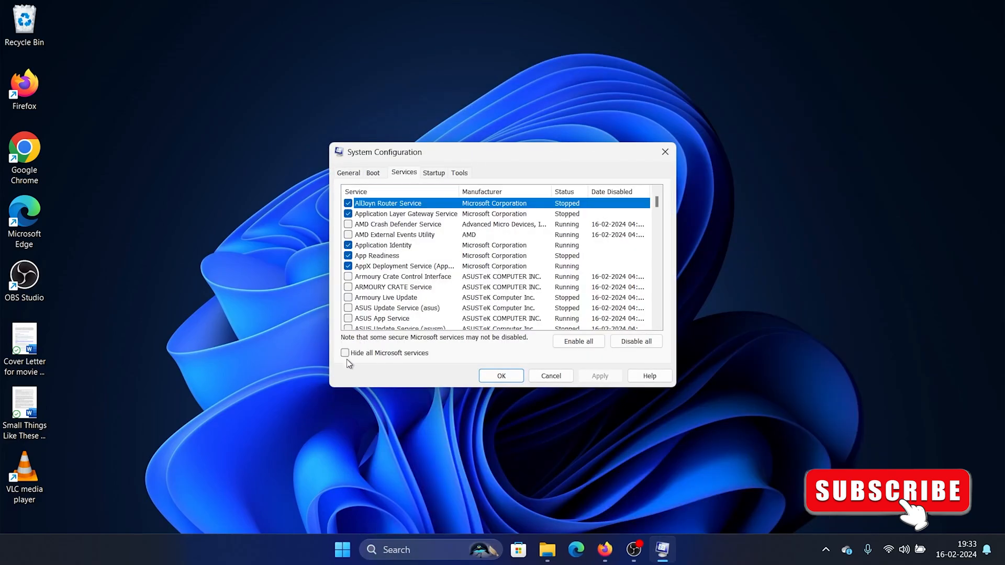
pyautogui.click(345, 353)
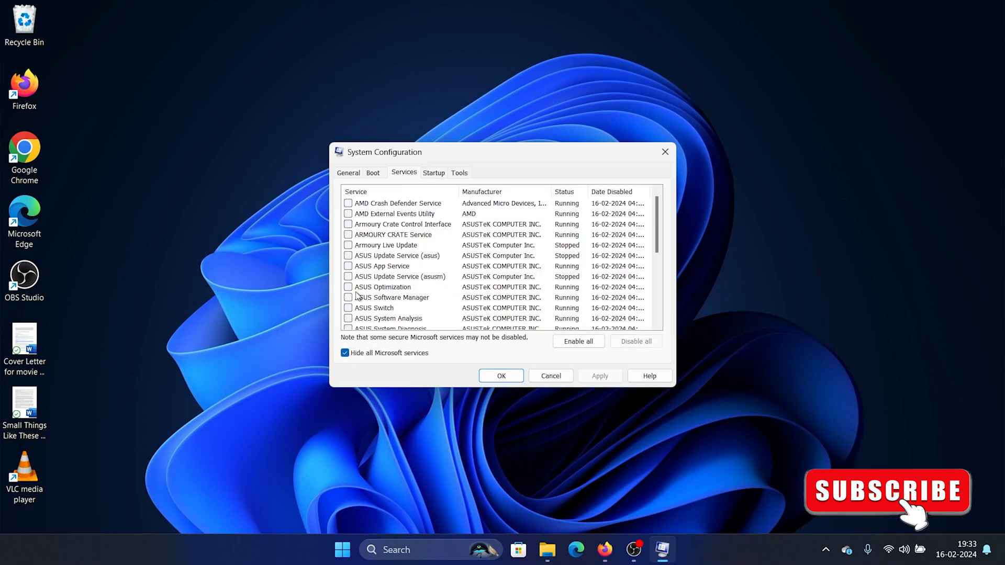
pyautogui.click(348, 224)
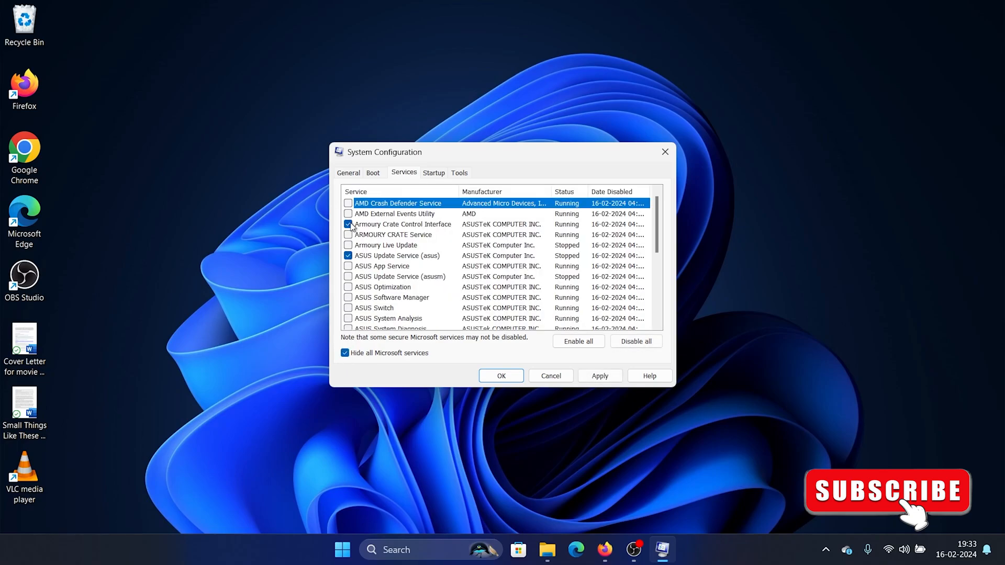
pyautogui.click(634, 341)
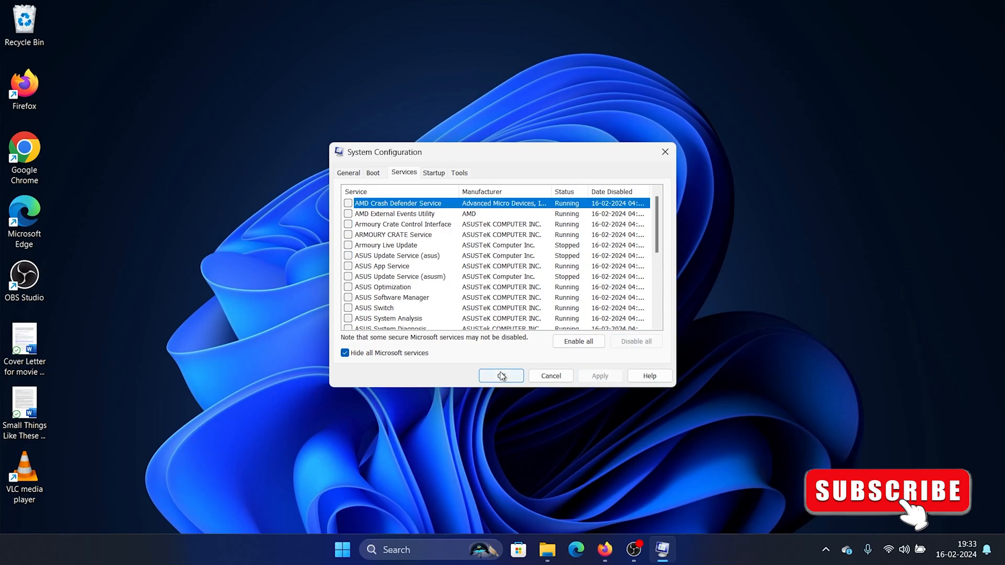
pyautogui.click(501, 376)
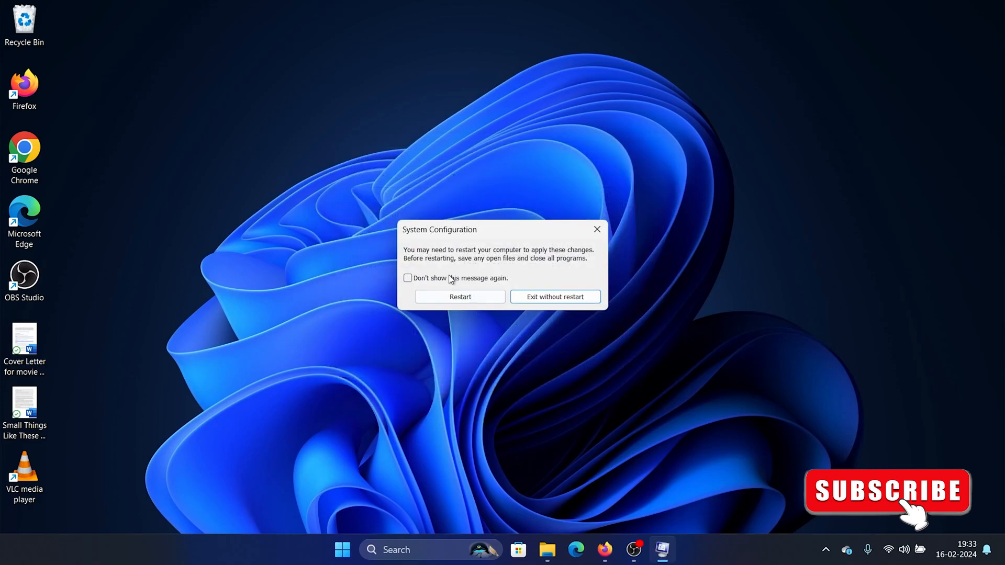
pyautogui.click(554, 297)
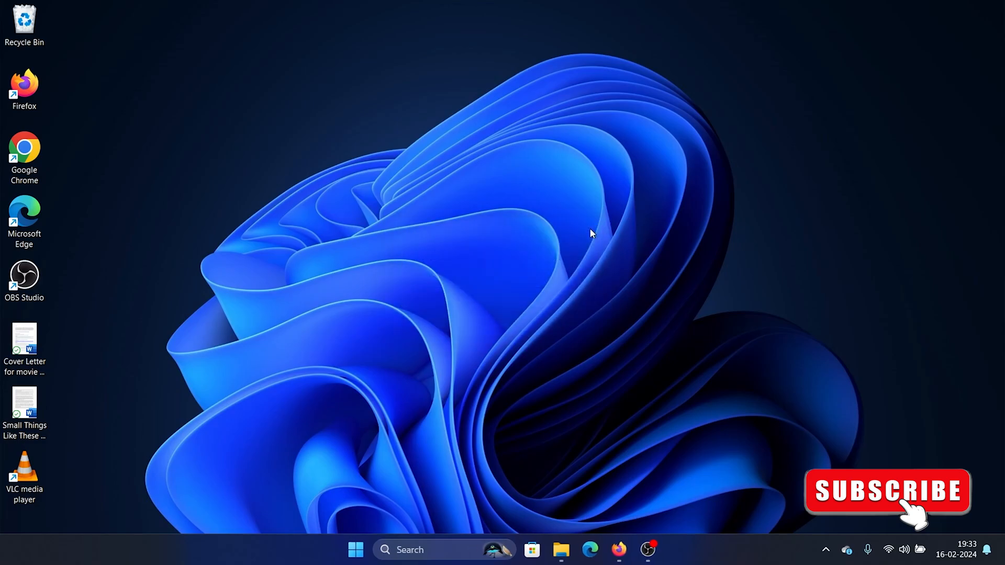
pyautogui.moveTo(584, 235)
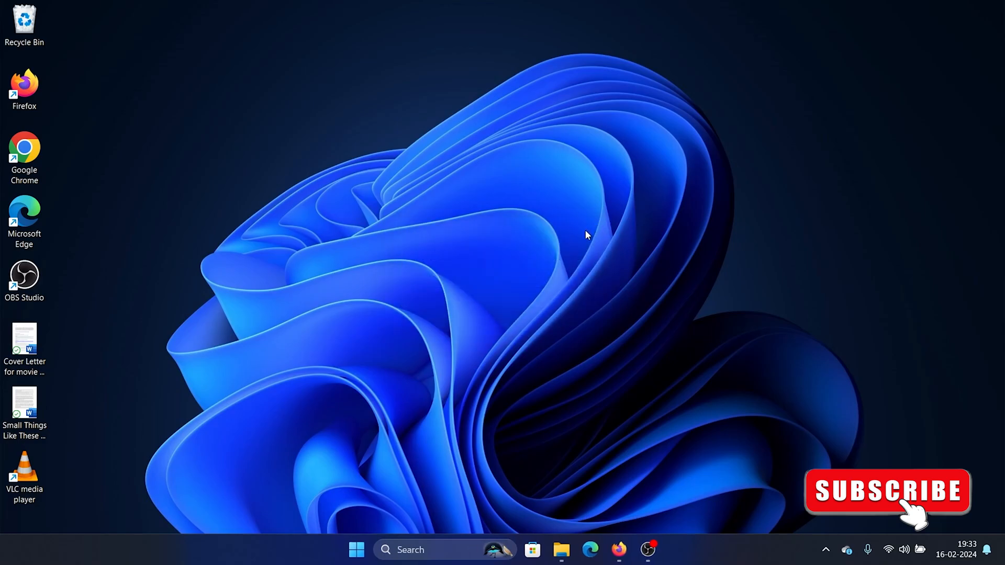